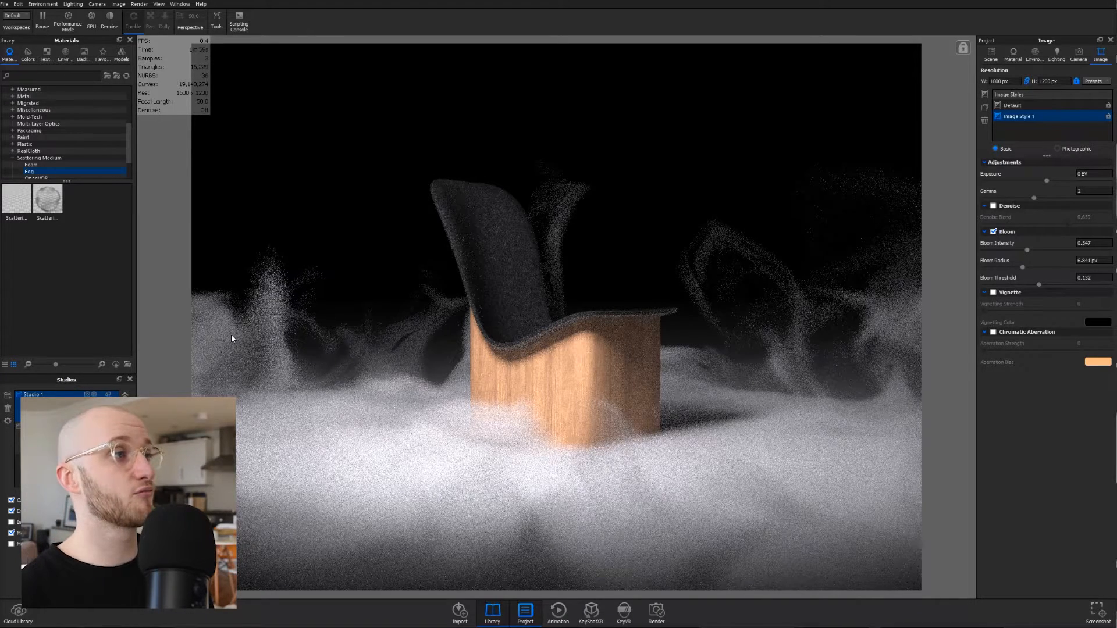
{"action": "mouse_move", "coordinate": [168, 171]}
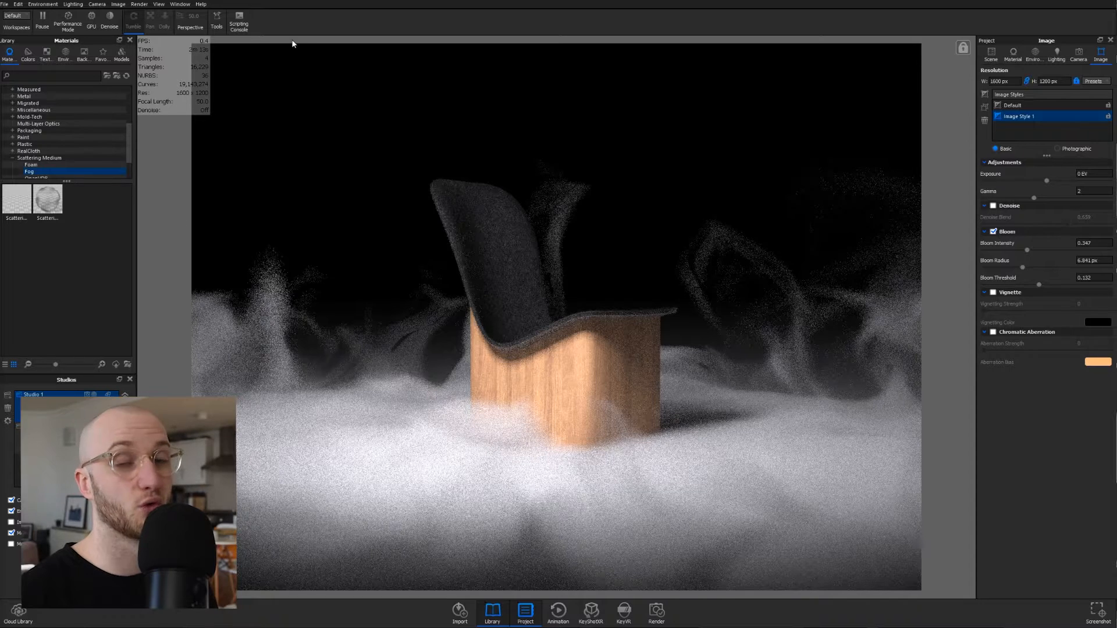
{"action": "mouse_move", "coordinate": [874, 170]}
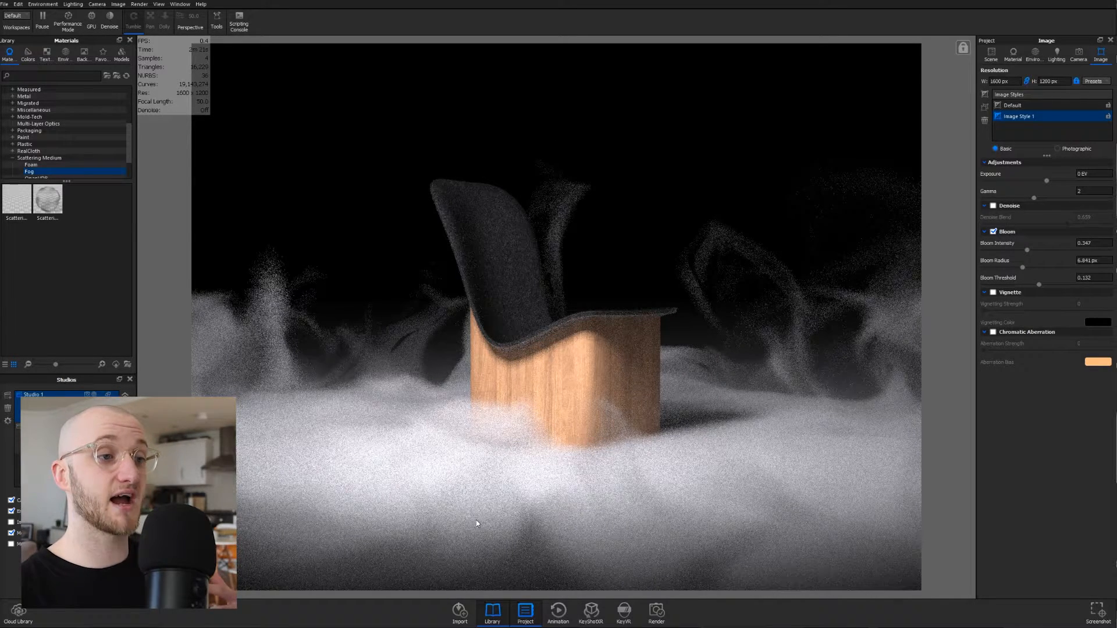
{"action": "mouse_move", "coordinate": [856, 416]}
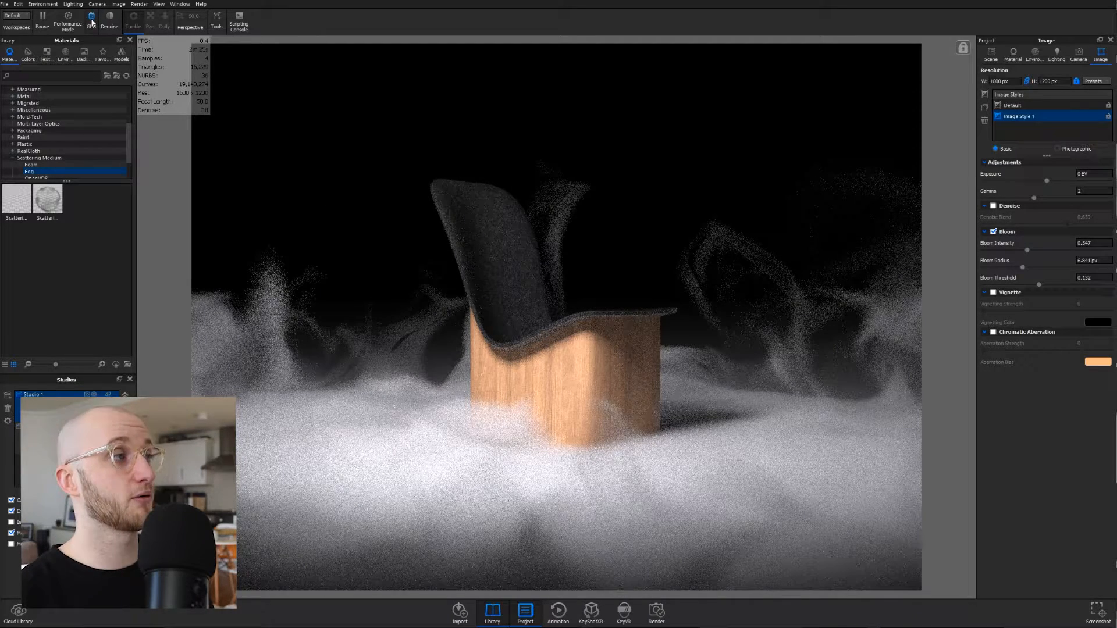
- Switch rendering to the GPU and toggle Denoise off then back on to compare noise
{"action": "left_click", "coordinate": [89, 17]}
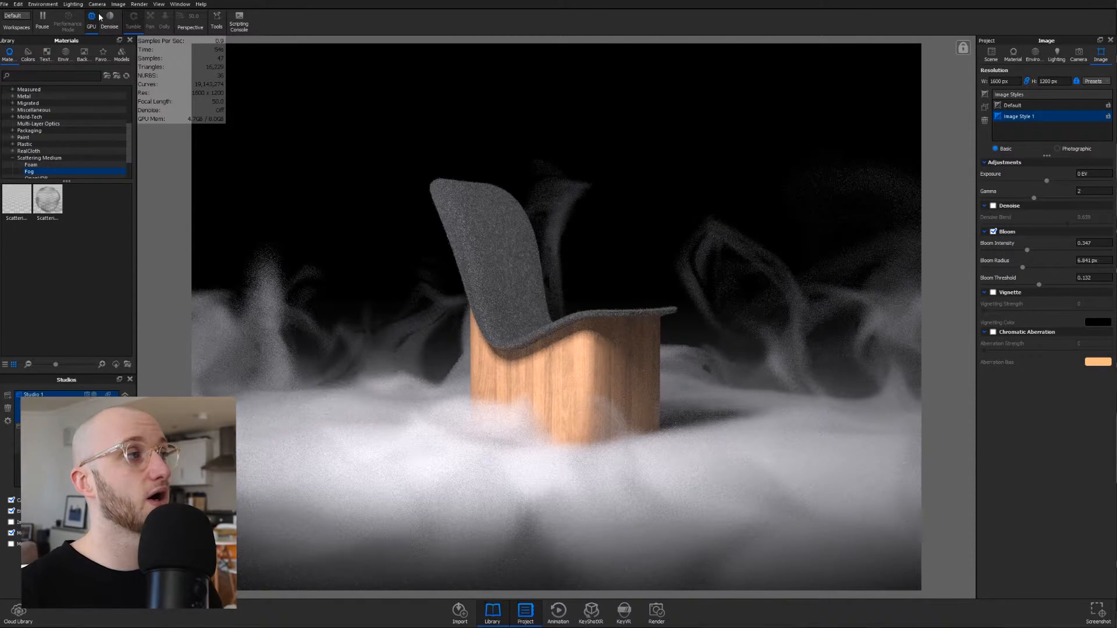
{"action": "mouse_move", "coordinate": [108, 18]}
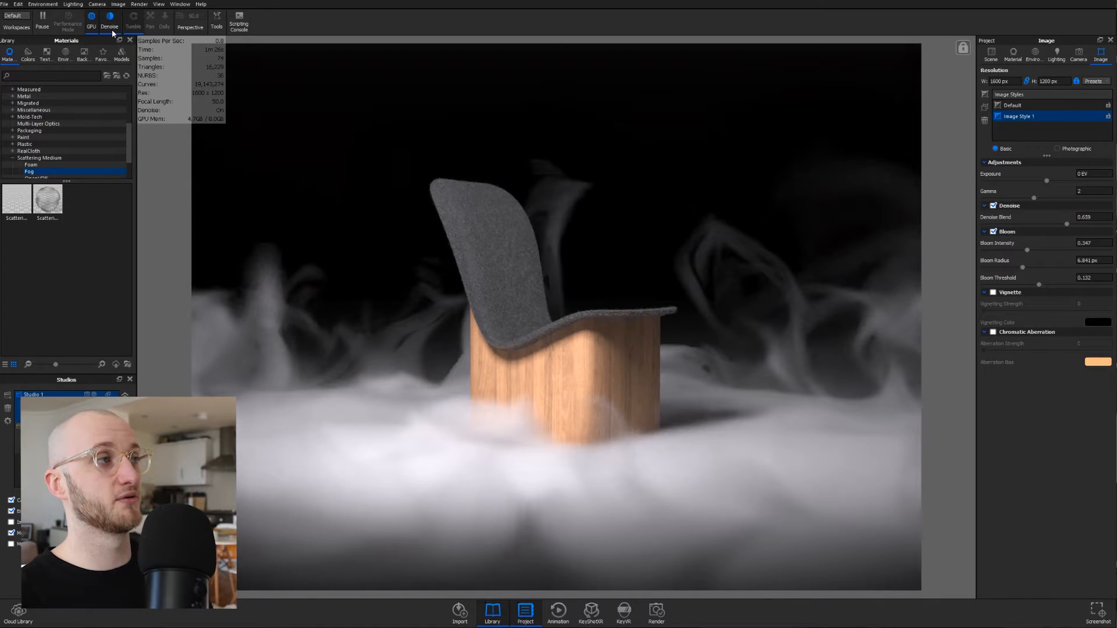
{"action": "left_click", "coordinate": [993, 205]}
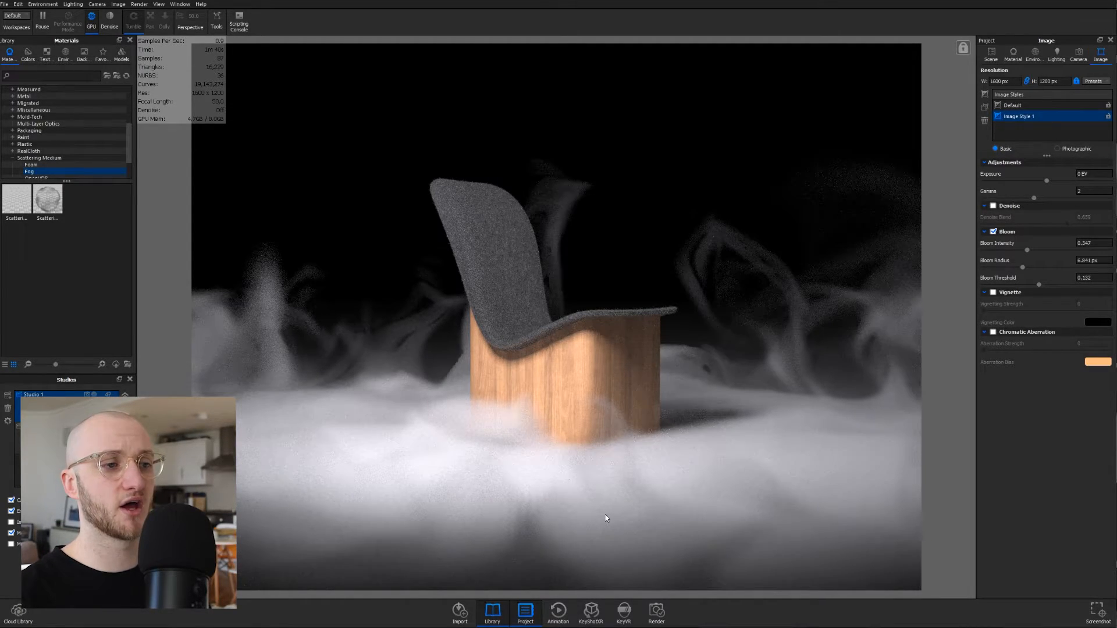
{"action": "mouse_move", "coordinate": [456, 432]}
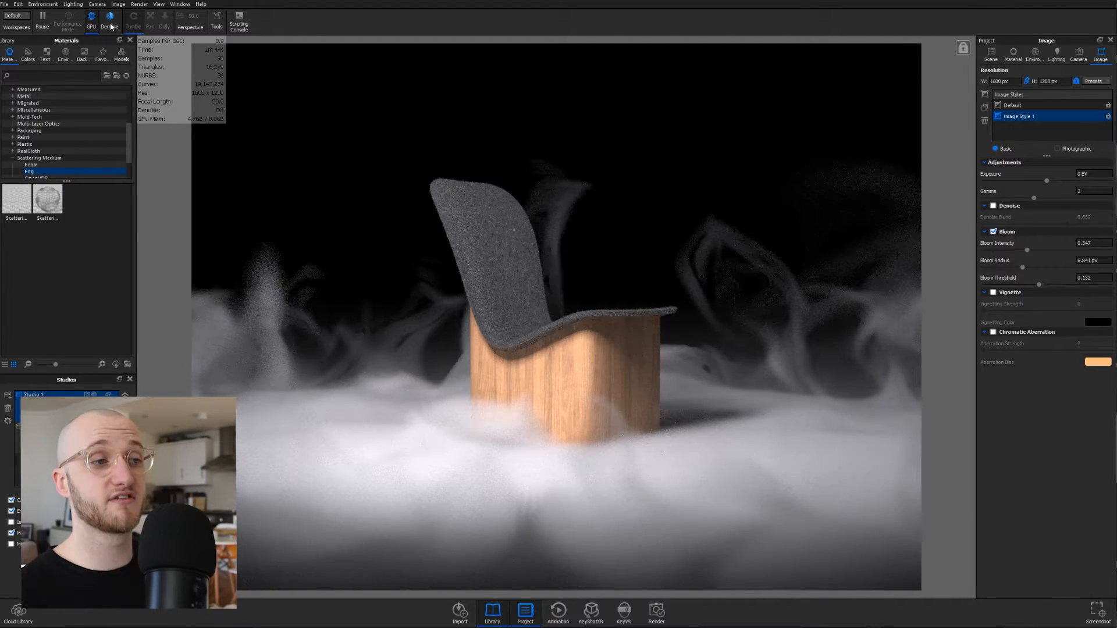
{"action": "left_click", "coordinate": [993, 205]}
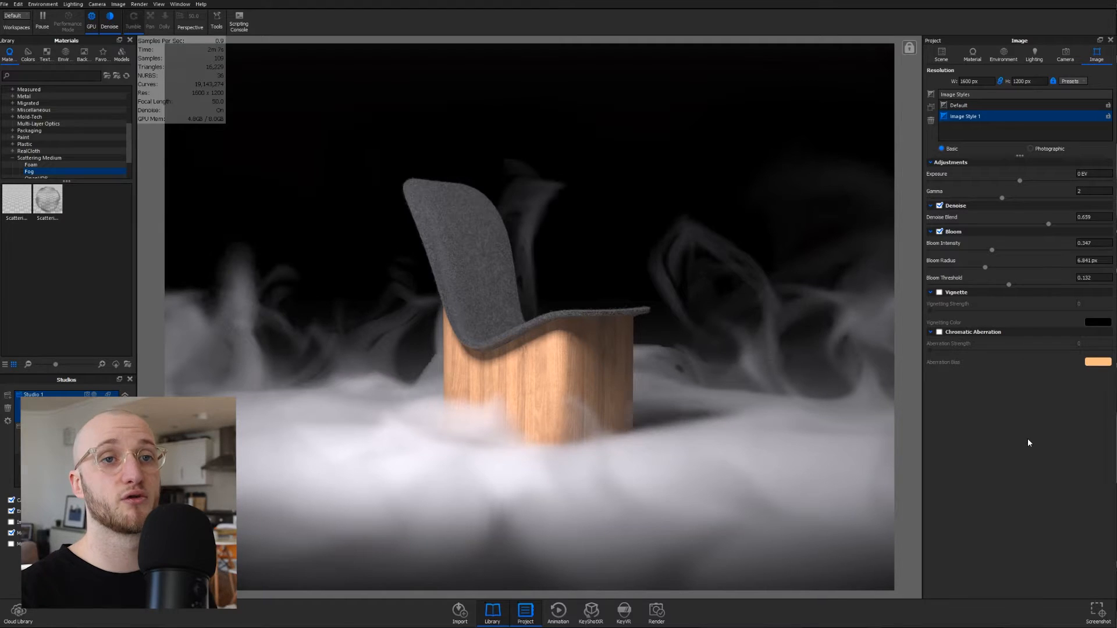
- Try the Denoise Blend slider, then set the blend value to 0.7
{"action": "left_click_drag", "start_coordinate": [1047, 224], "coordinate": [1017, 224]}
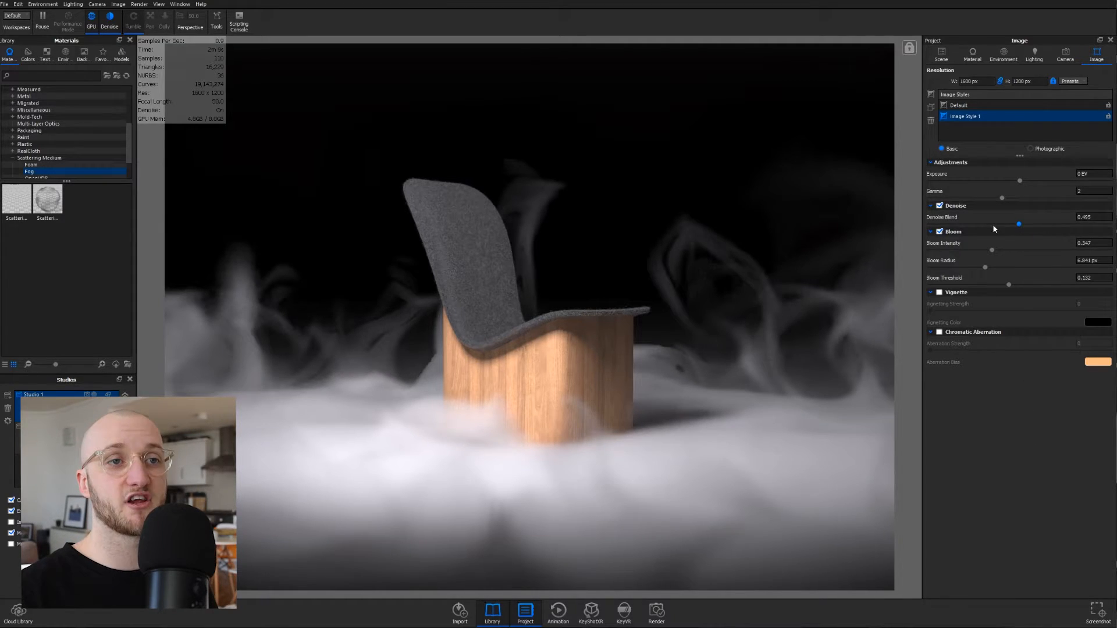
{"action": "left_click_drag", "start_coordinate": [1016, 224], "coordinate": [929, 223]}
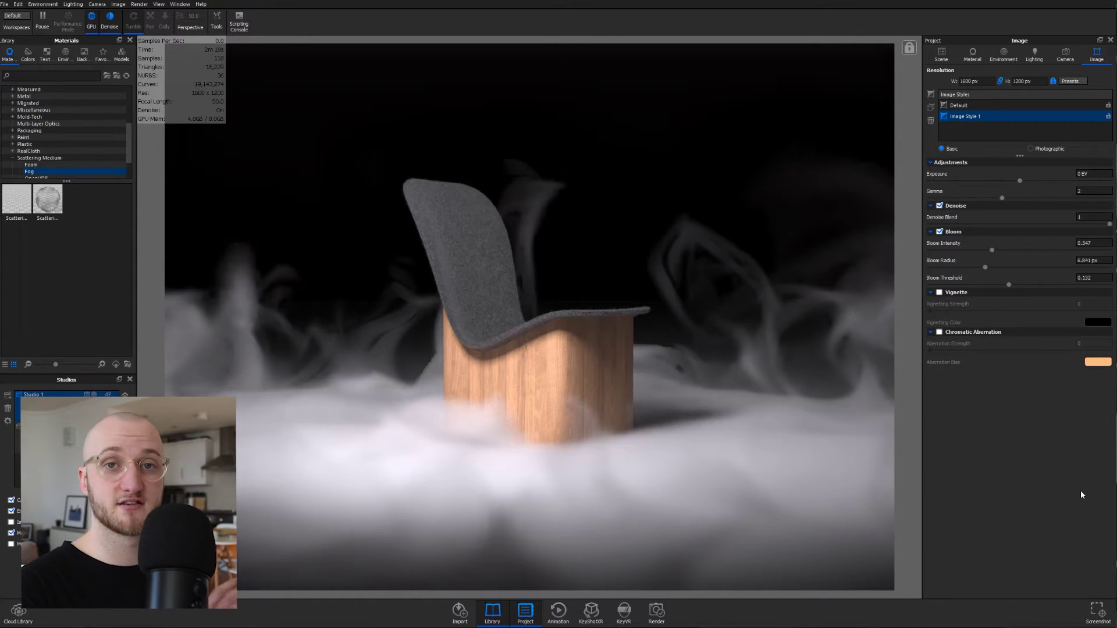
{"action": "mouse_move", "coordinate": [478, 196]}
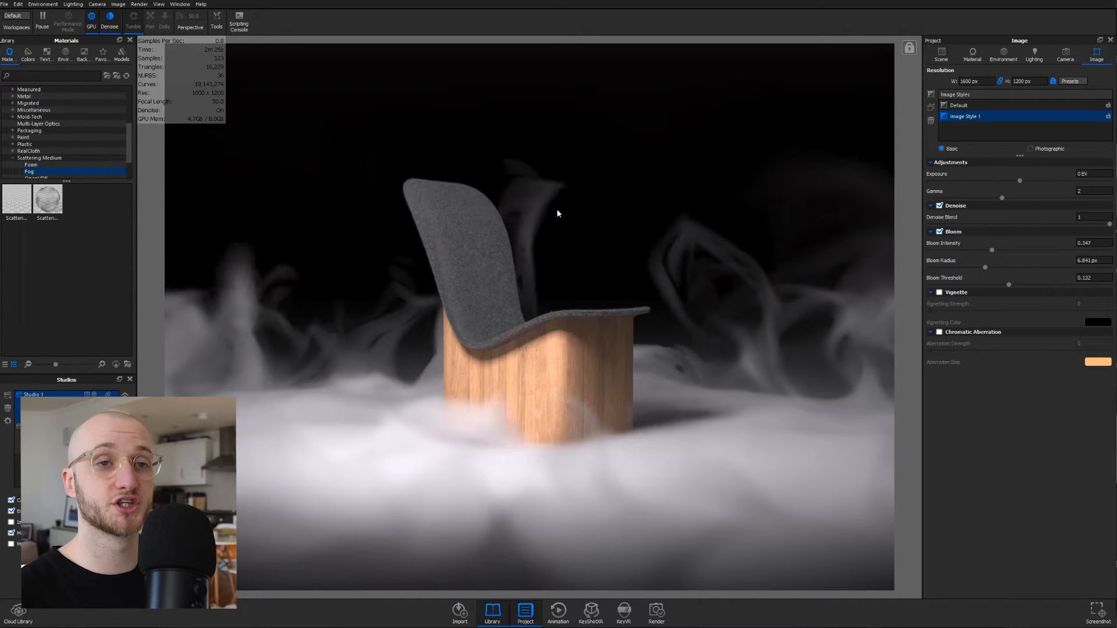
{"action": "left_click", "coordinate": [1093, 217]}
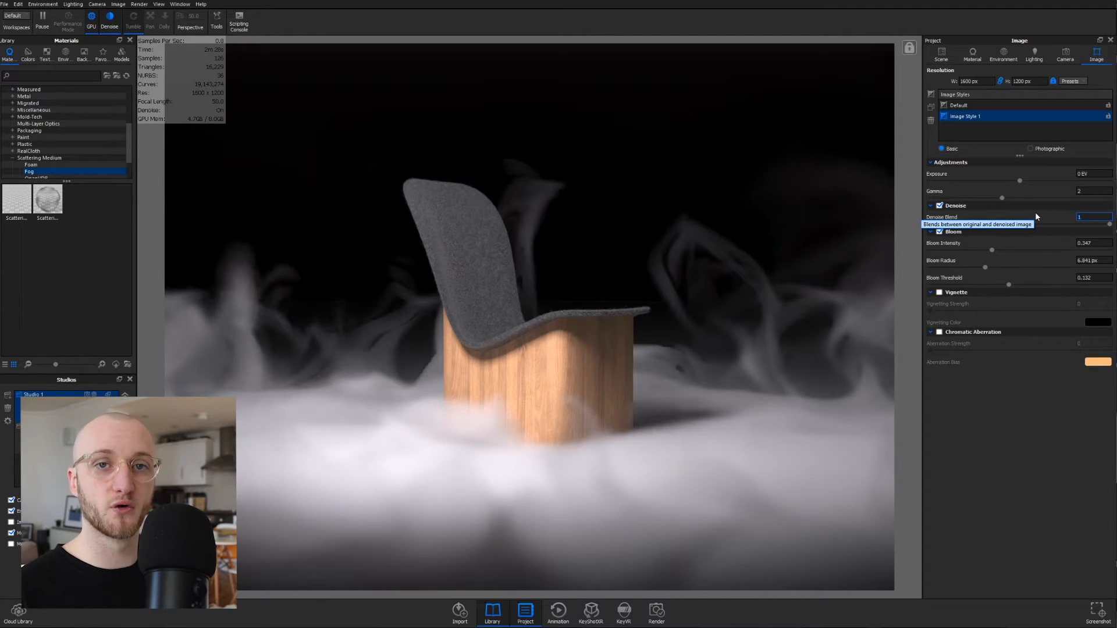
{"action": "type", "text": "0.7"}
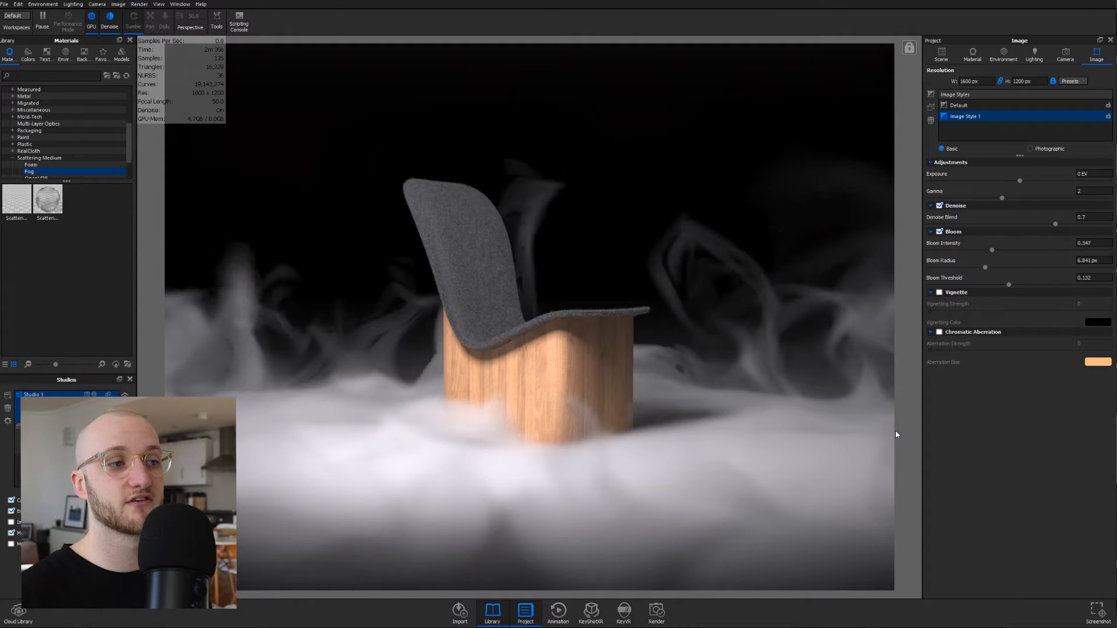
{"action": "mouse_move", "coordinate": [809, 331]}
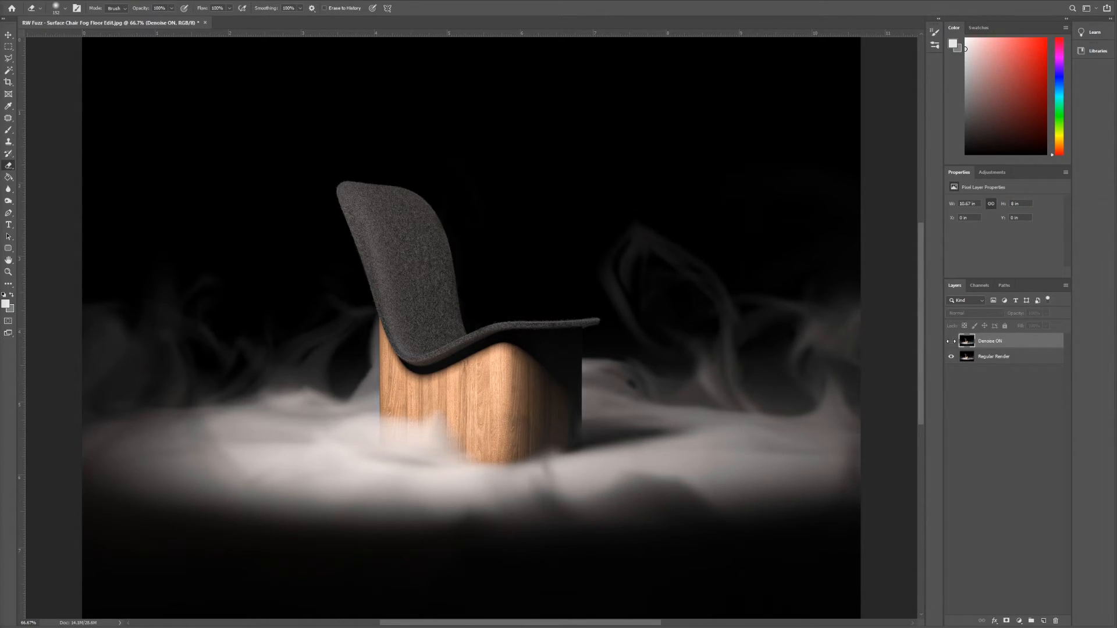
- Toggle the Denoise ON layer's visibility to compare it with the Regular Render layer
{"action": "left_click", "coordinate": [951, 341]}
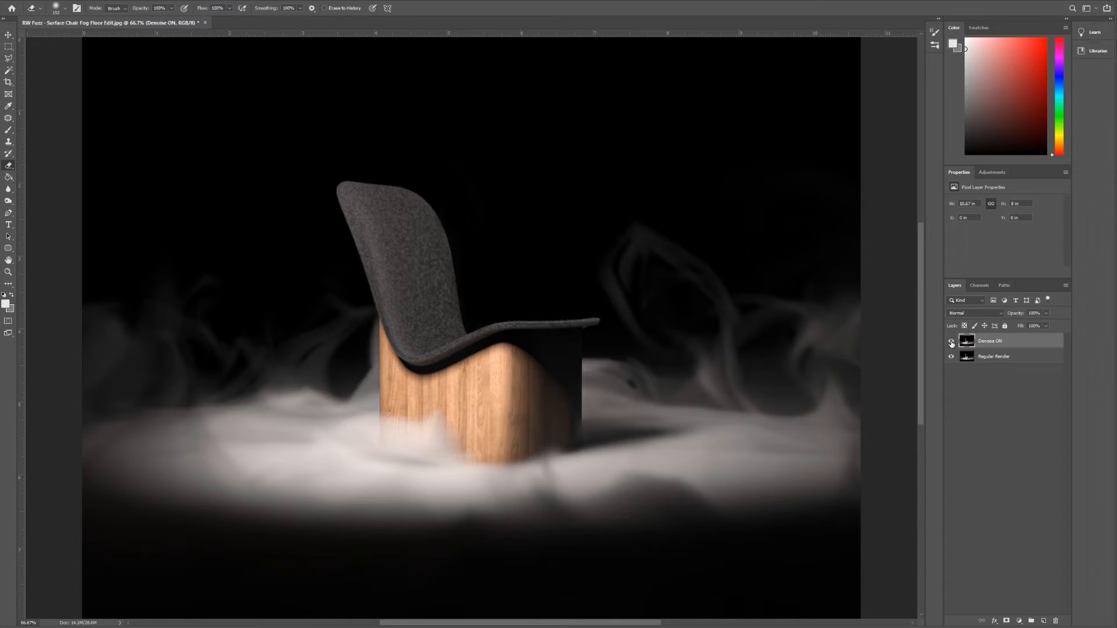